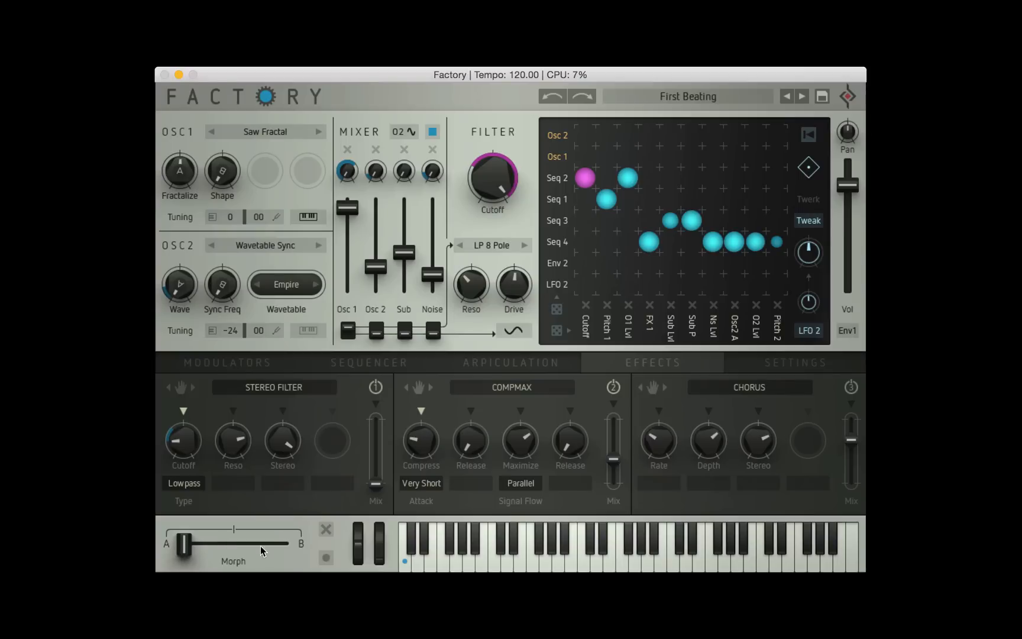
mouse_move(638, 171)
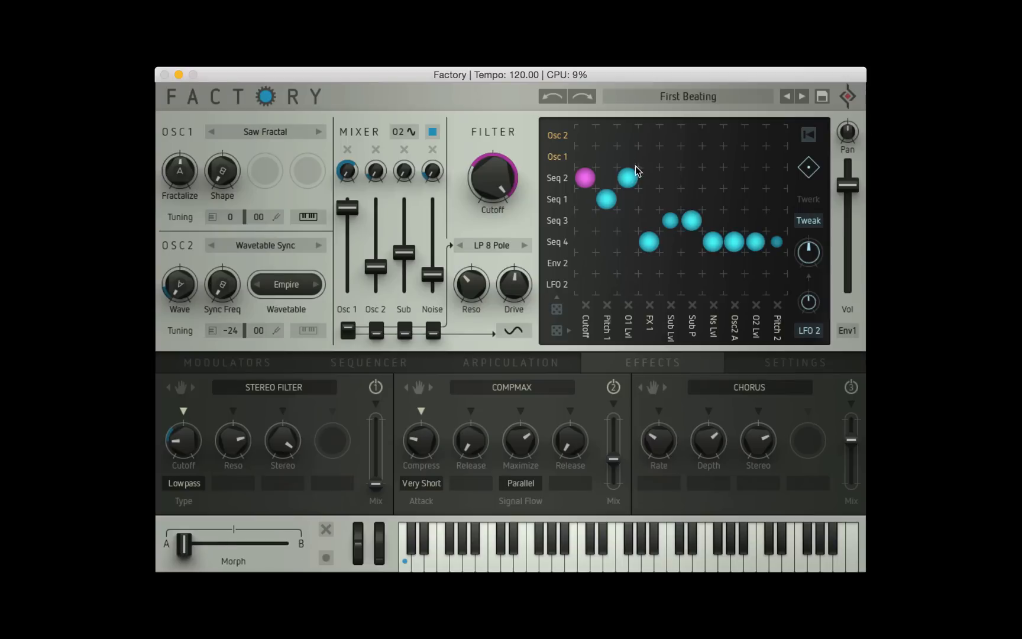
Sweep the First Beating Morph fader between A and B several times to compare both sounds.
left_click_drag(205, 542, 184, 542)
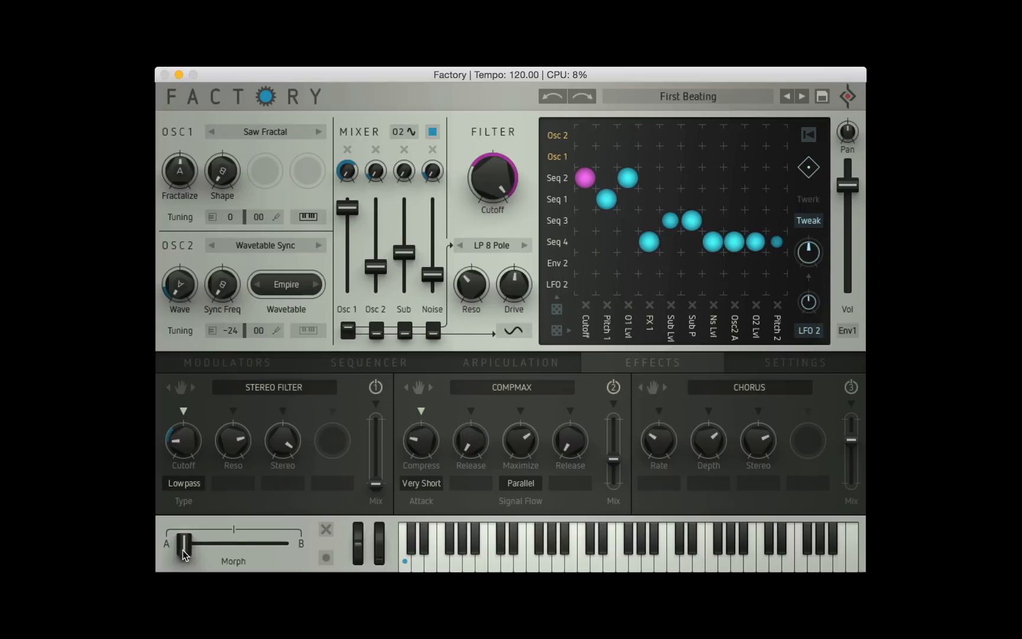
left_click_drag(192, 542, 282, 542)
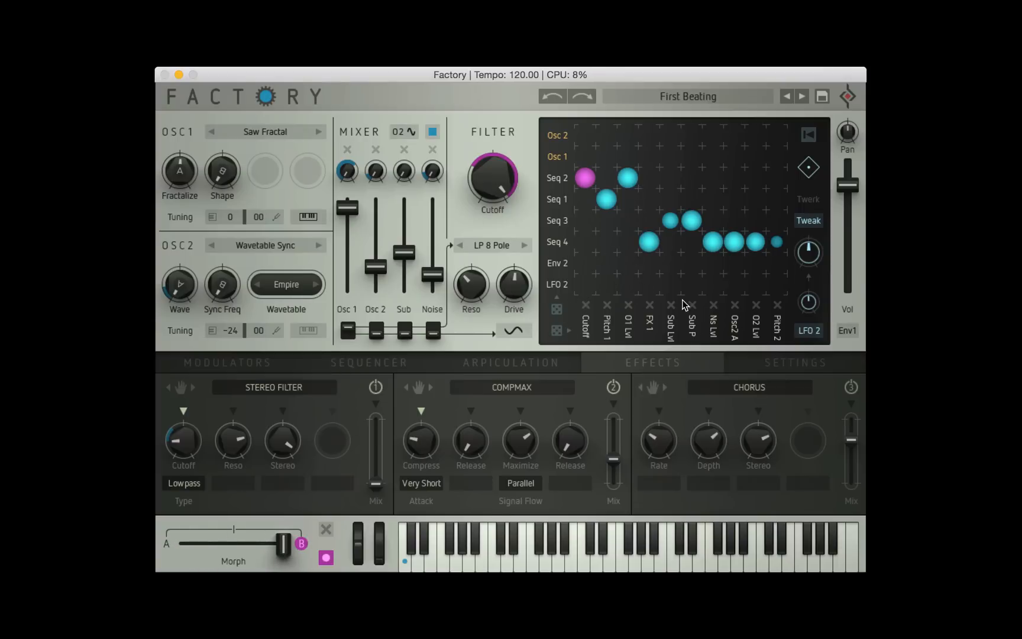
left_click_drag(282, 542, 179, 543)
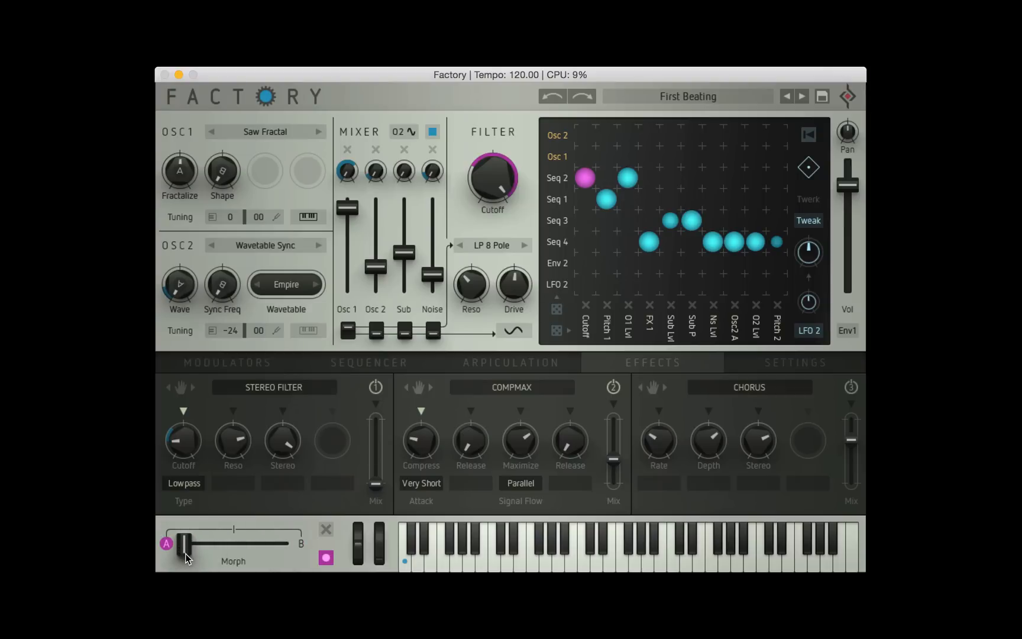
left_click_drag(187, 542, 281, 542)
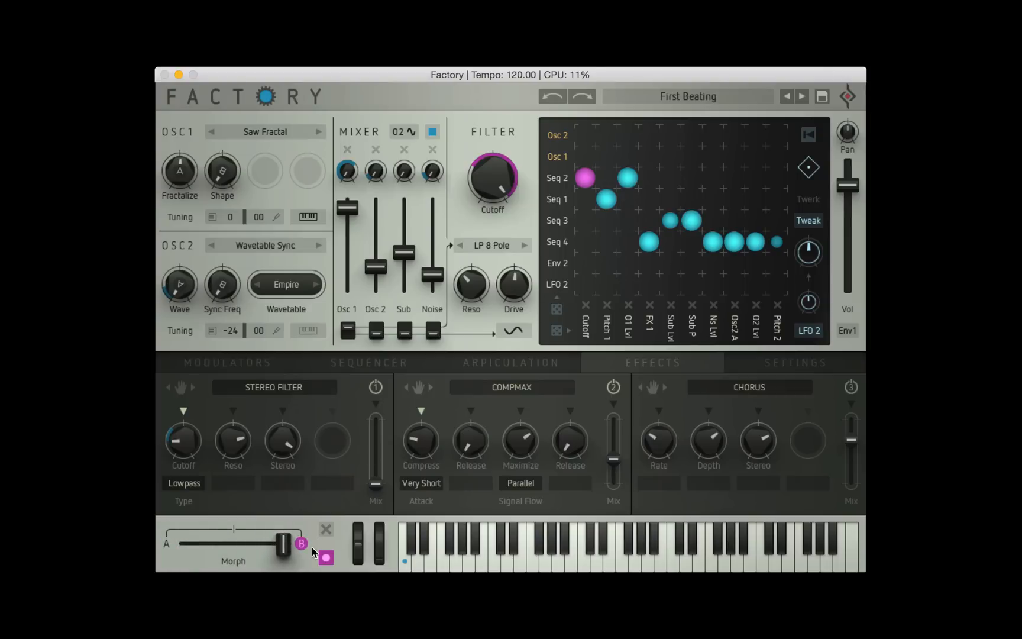
left_click_drag(282, 542, 183, 543)
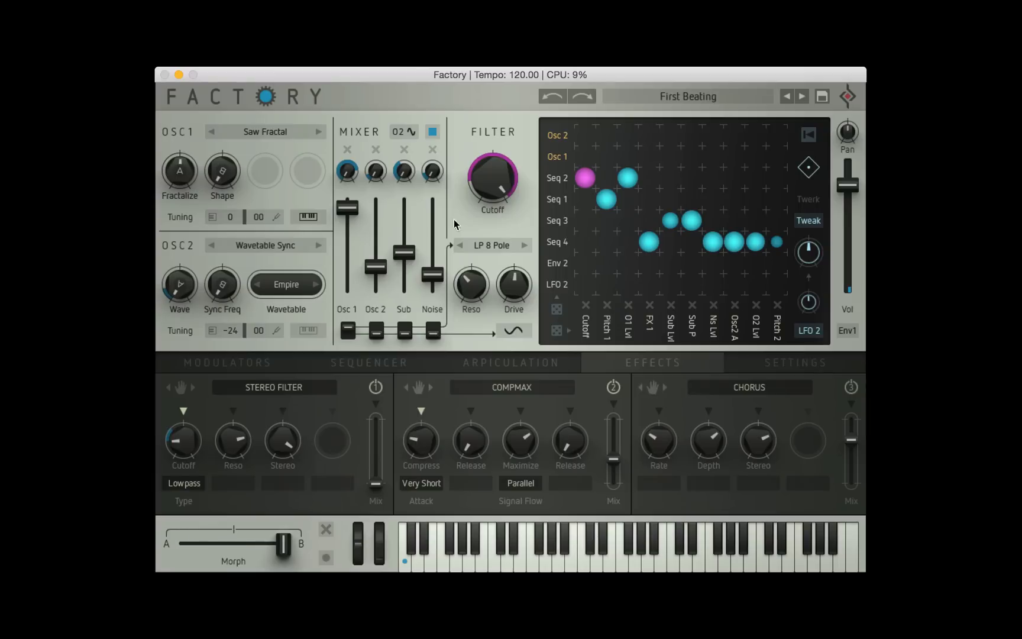
mouse_move(343, 562)
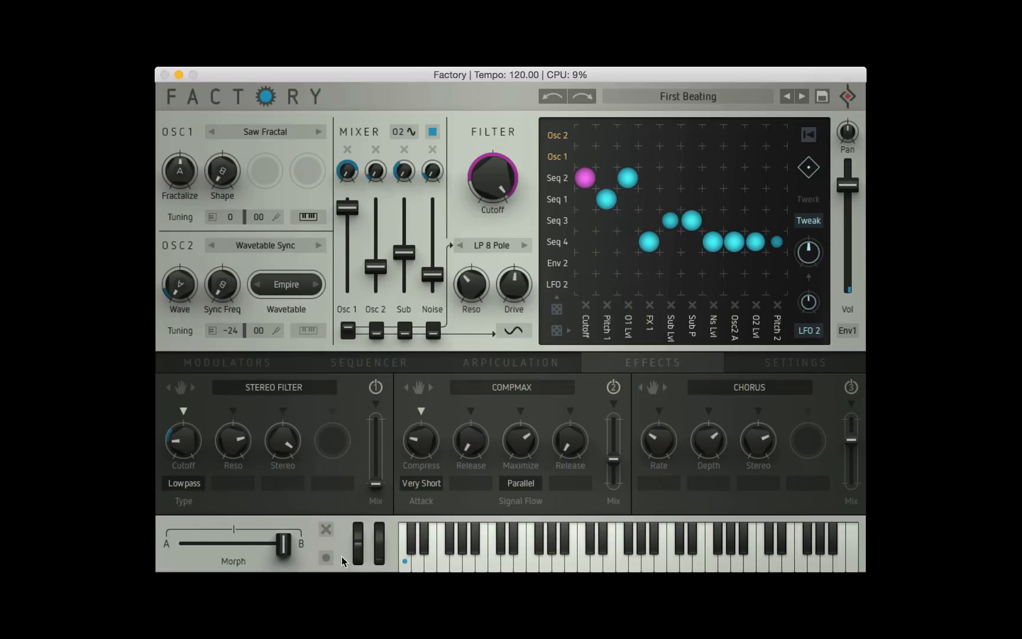
Change a modulation matrix routing for the B sound and show the Modulators panel.
left_click(326, 557)
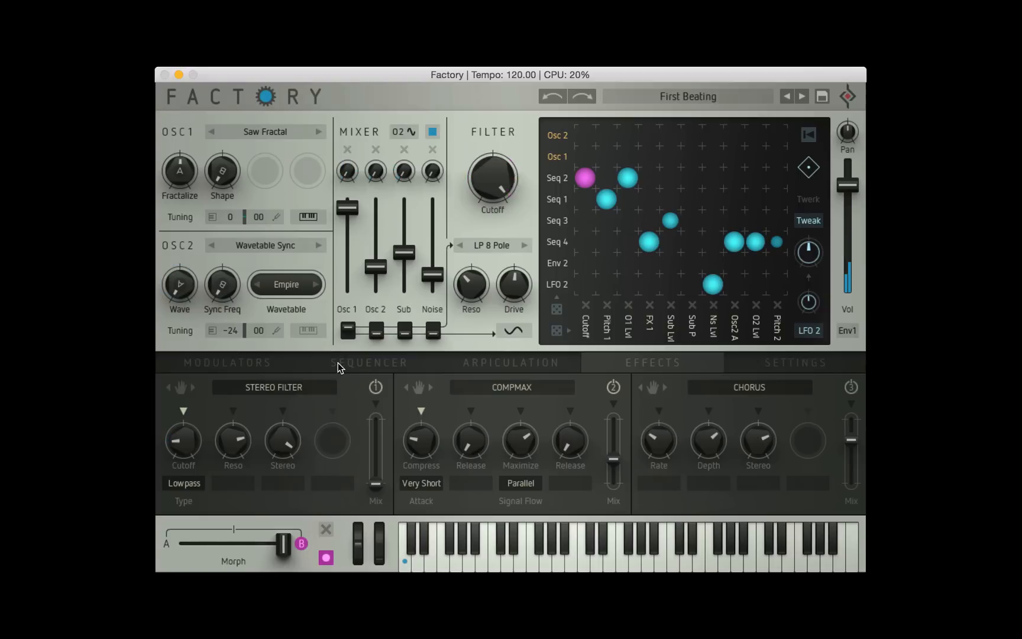
left_click(227, 362)
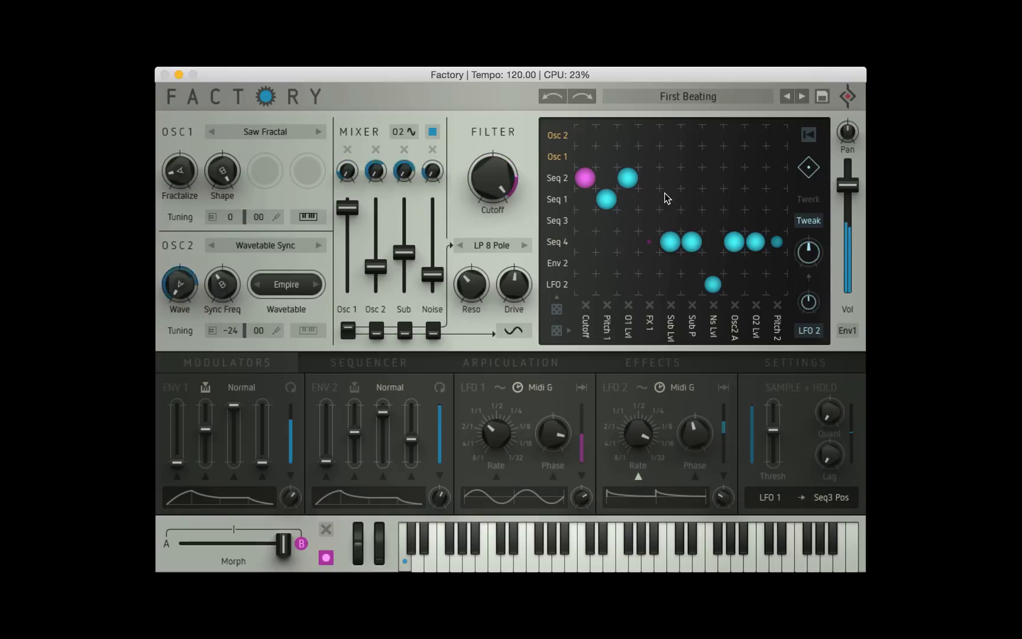
left_click(651, 363)
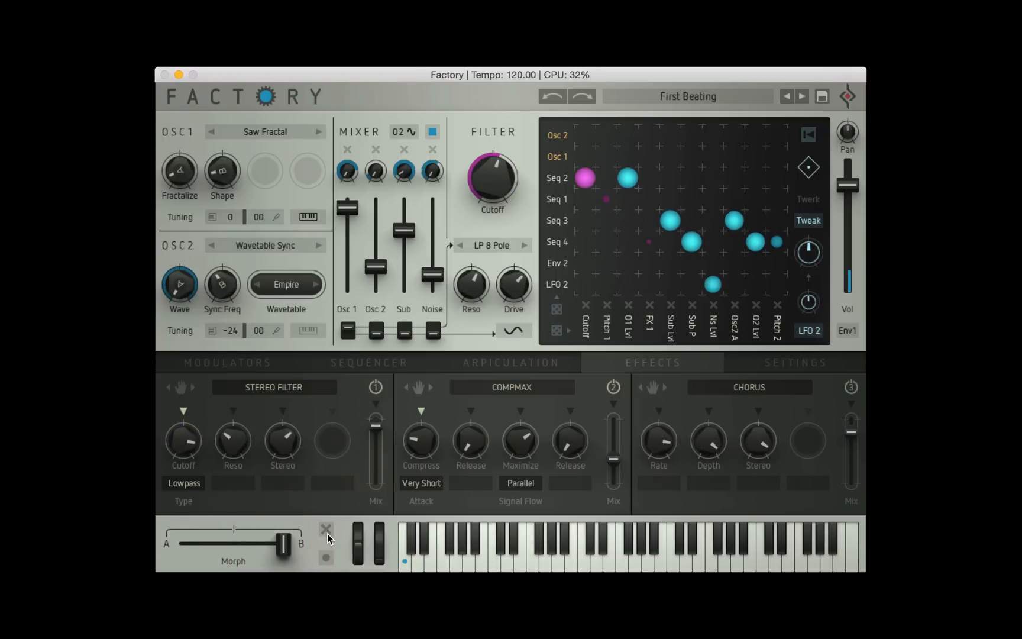
Morph to A, blend partway toward B, then settle the Morph fader near A.
left_click_drag(283, 543, 181, 543)
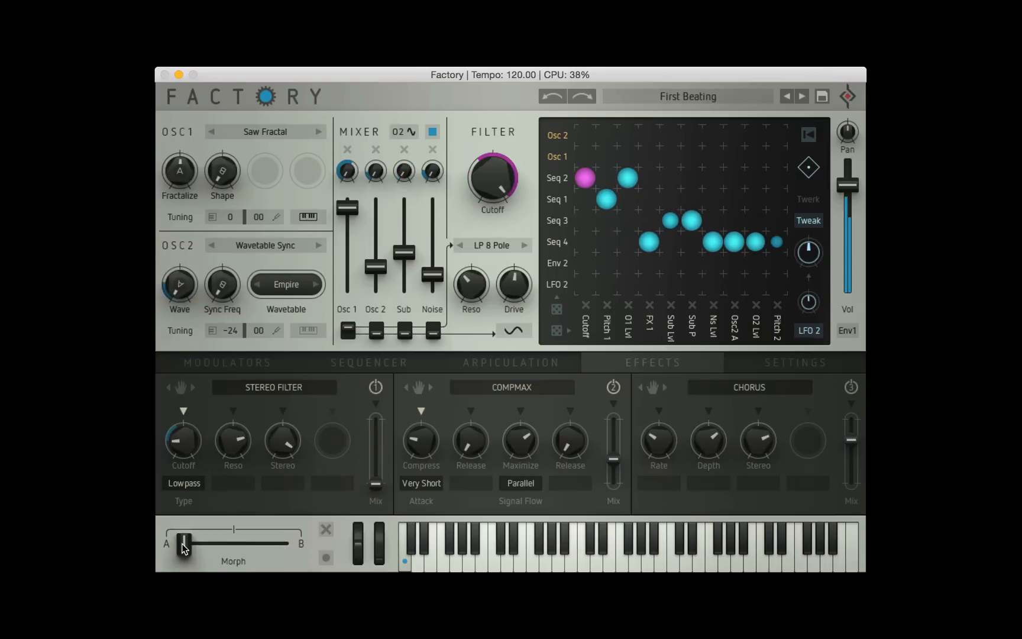
left_click_drag(187, 542, 282, 543)
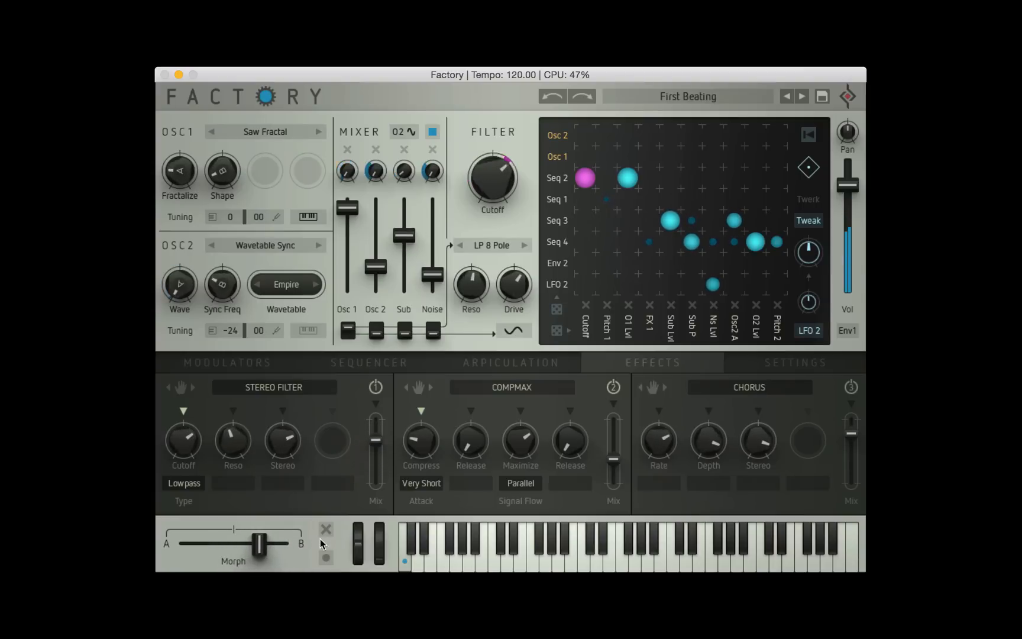
left_click_drag(258, 543, 186, 543)
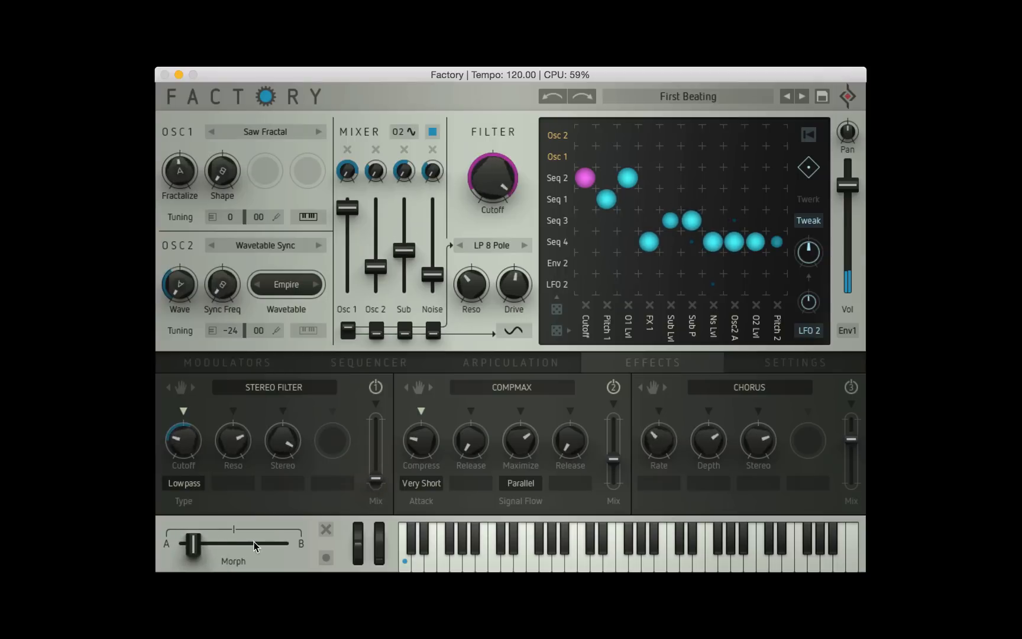
Set a roughly halfway A–B blend, then drag Morph back to A to commit it.
left_click_drag(231, 542, 189, 542)
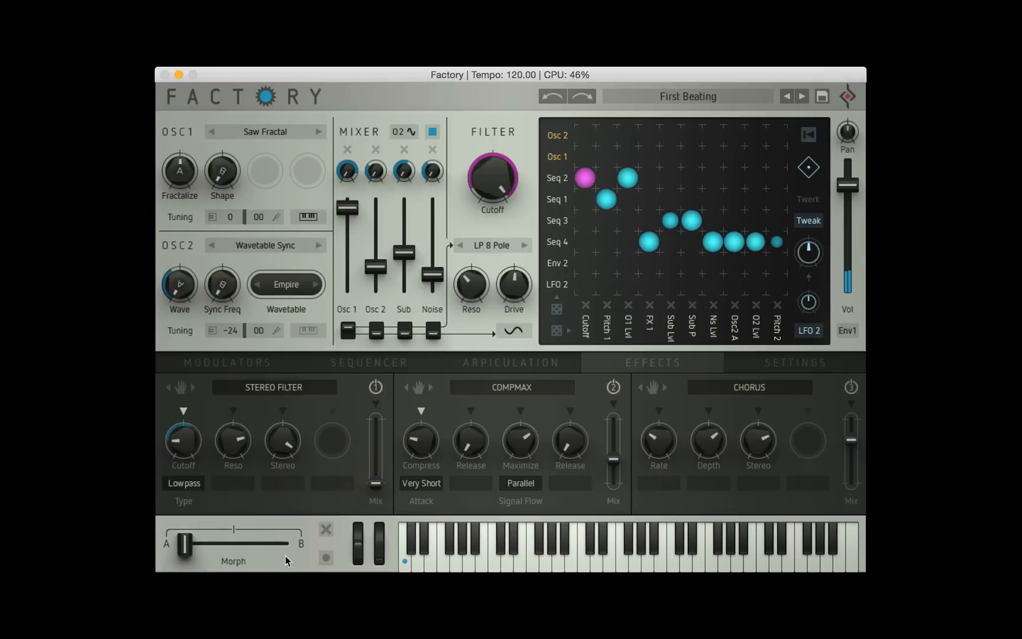
left_click_drag(189, 542, 273, 542)
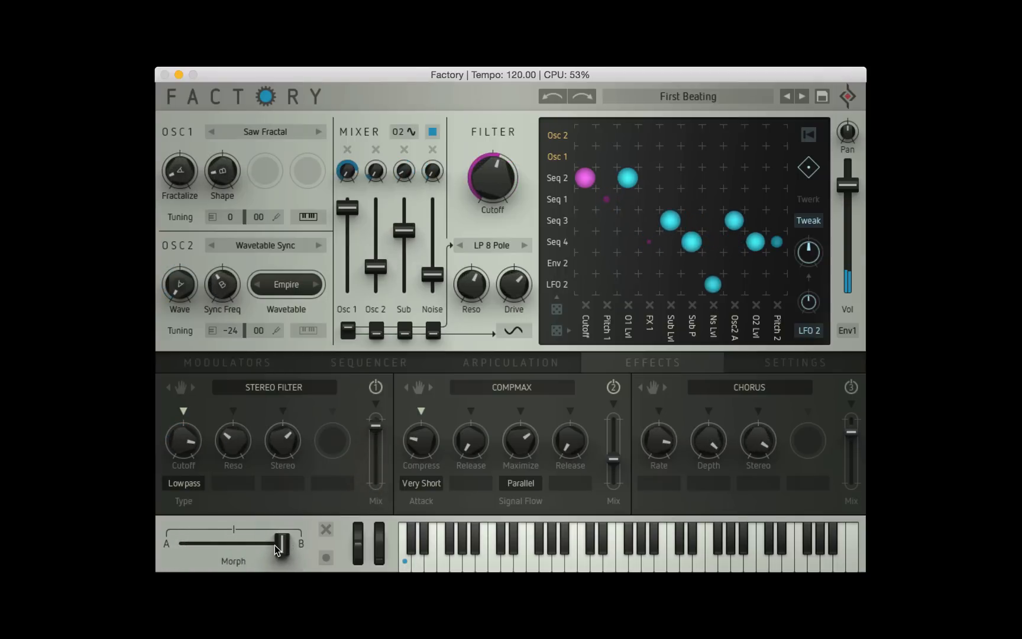
left_click_drag(275, 542, 244, 542)
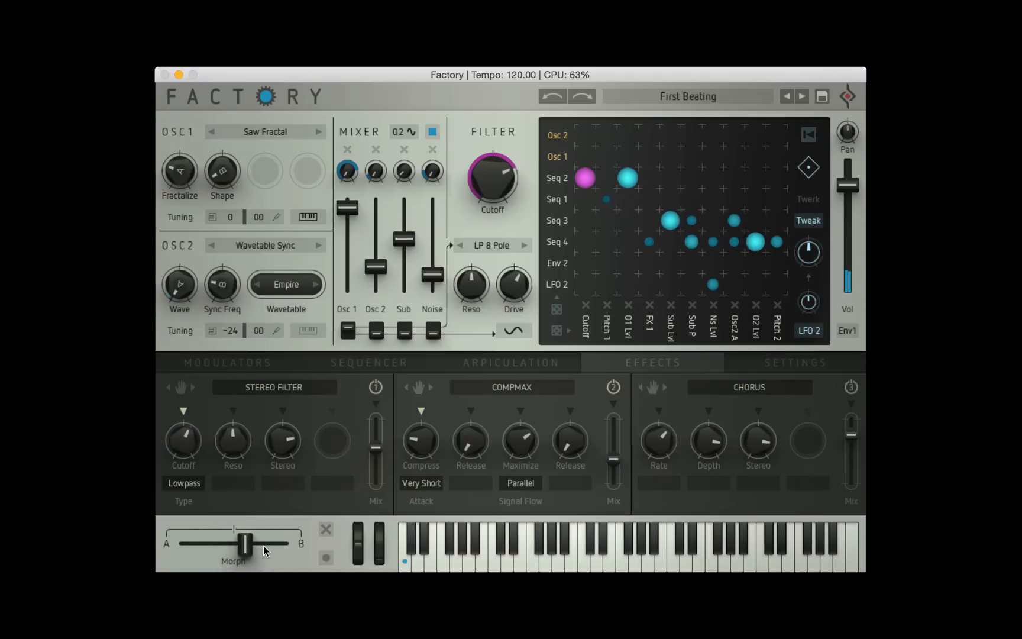
left_click_drag(242, 542, 261, 542)
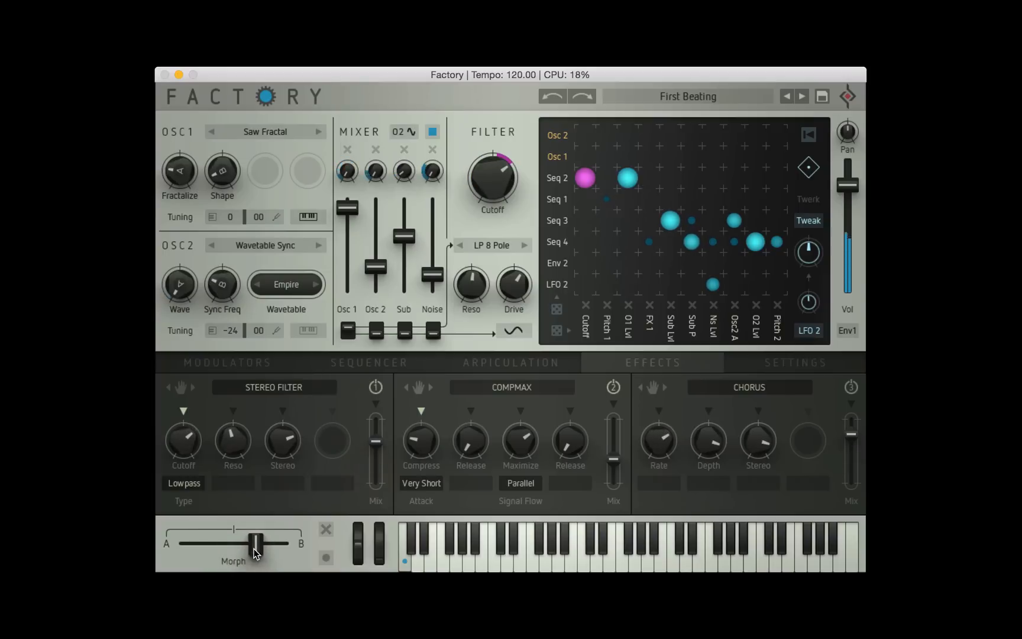
left_click_drag(256, 543, 186, 543)
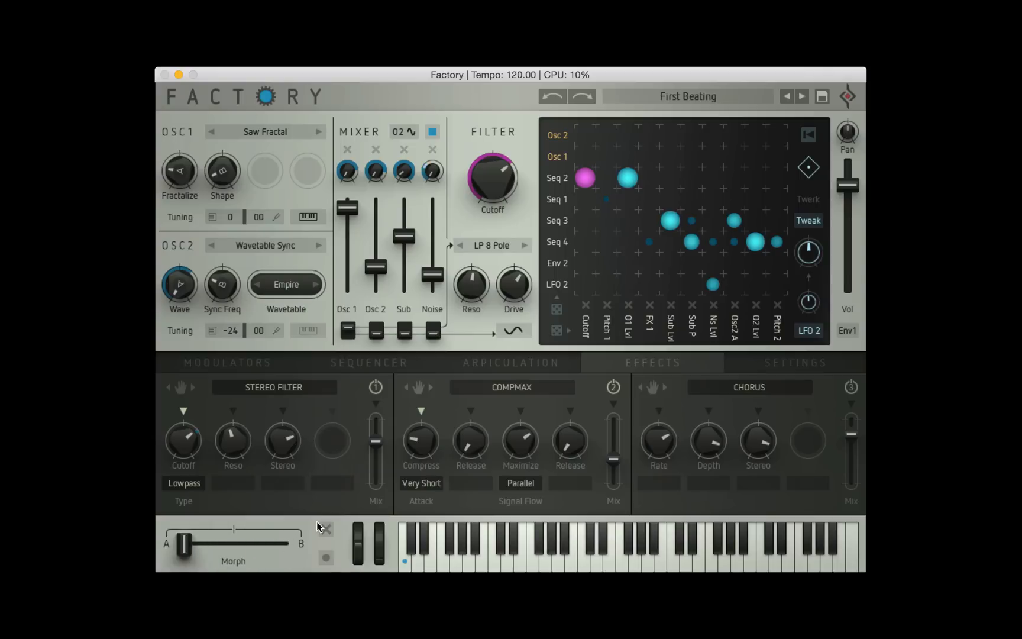